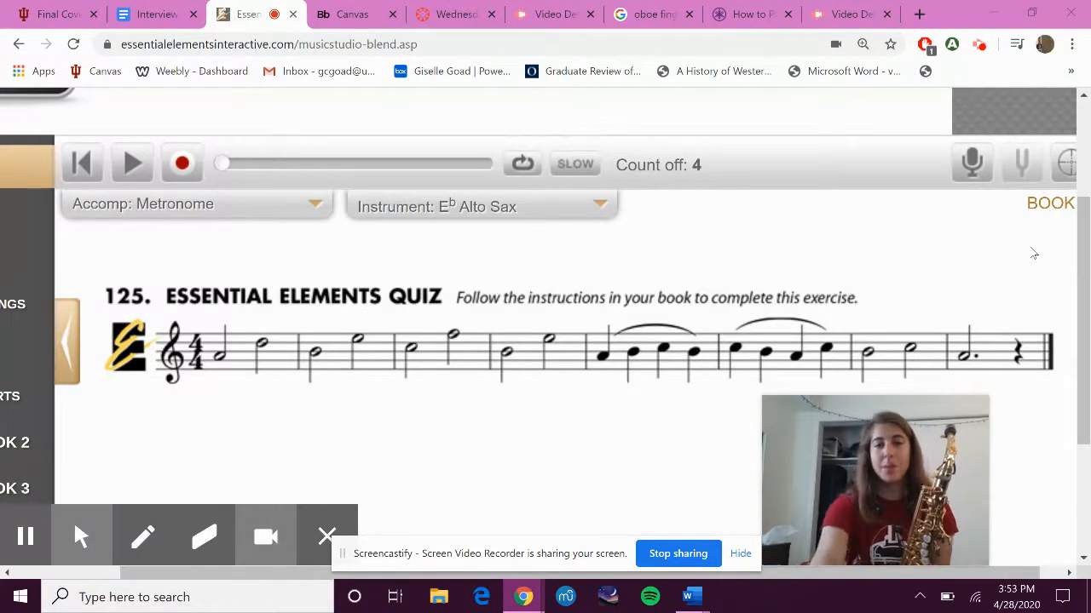
mouse_move(143, 535)
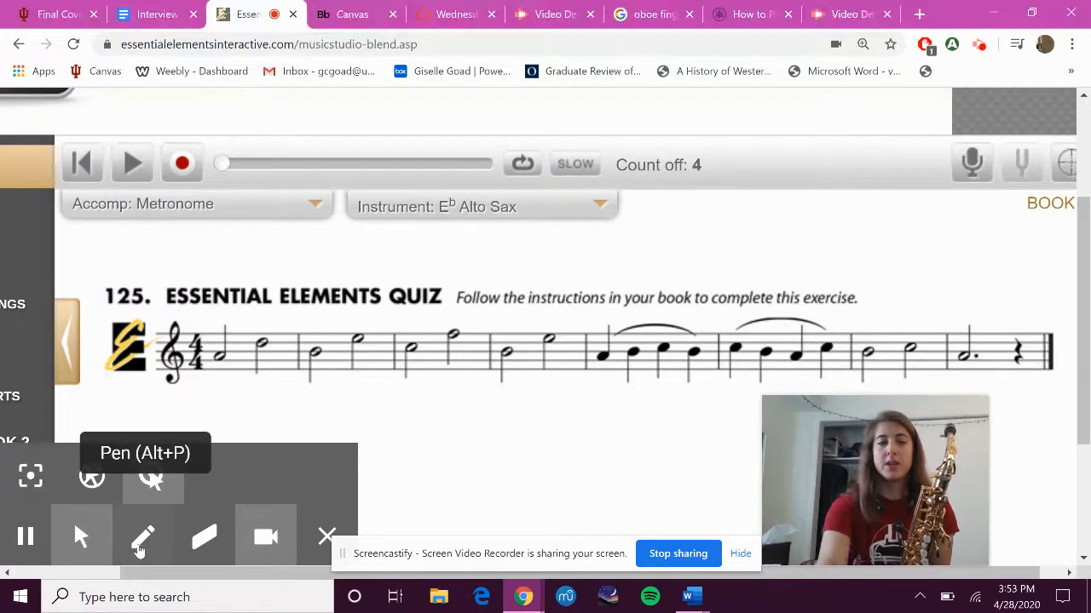
- Handwrite the red note names under the staff and add a red bar line after measure four
click(143, 536)
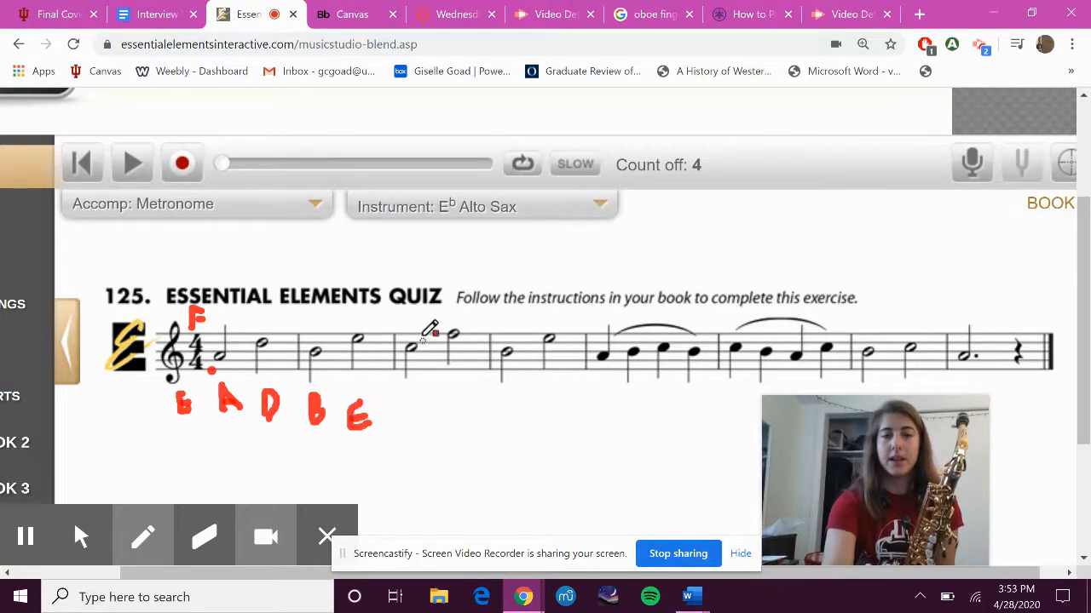
mouse_move(423, 334)
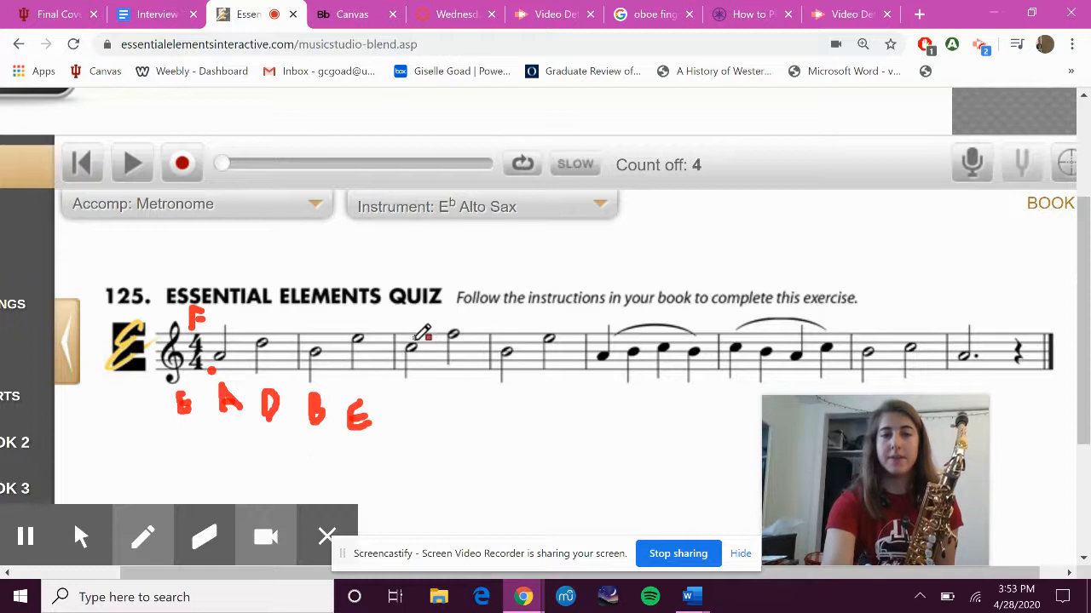
mouse_move(402, 419)
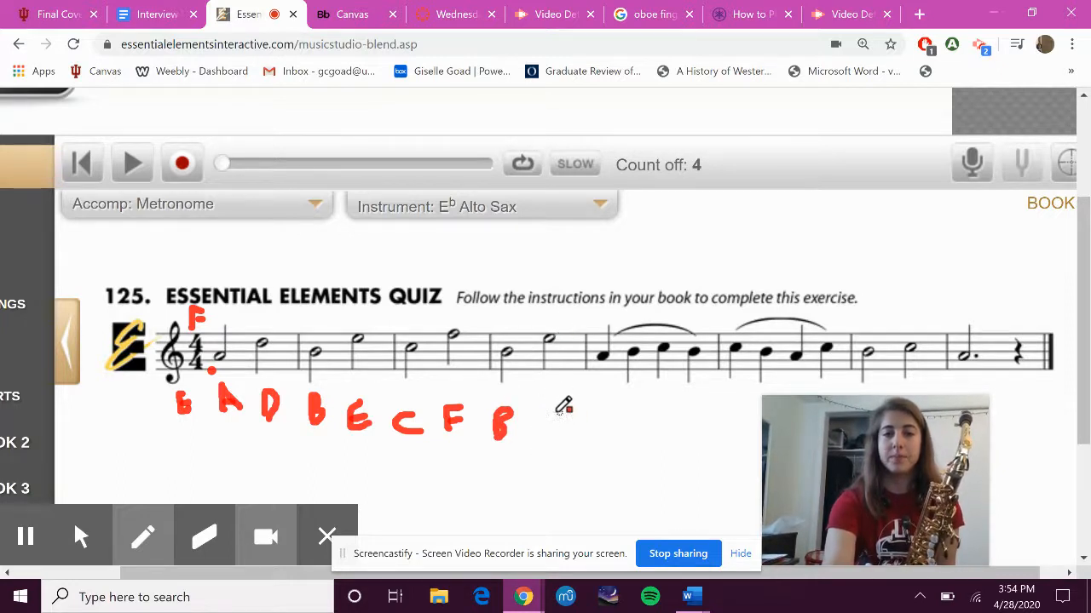
drag(548, 409, 565, 434)
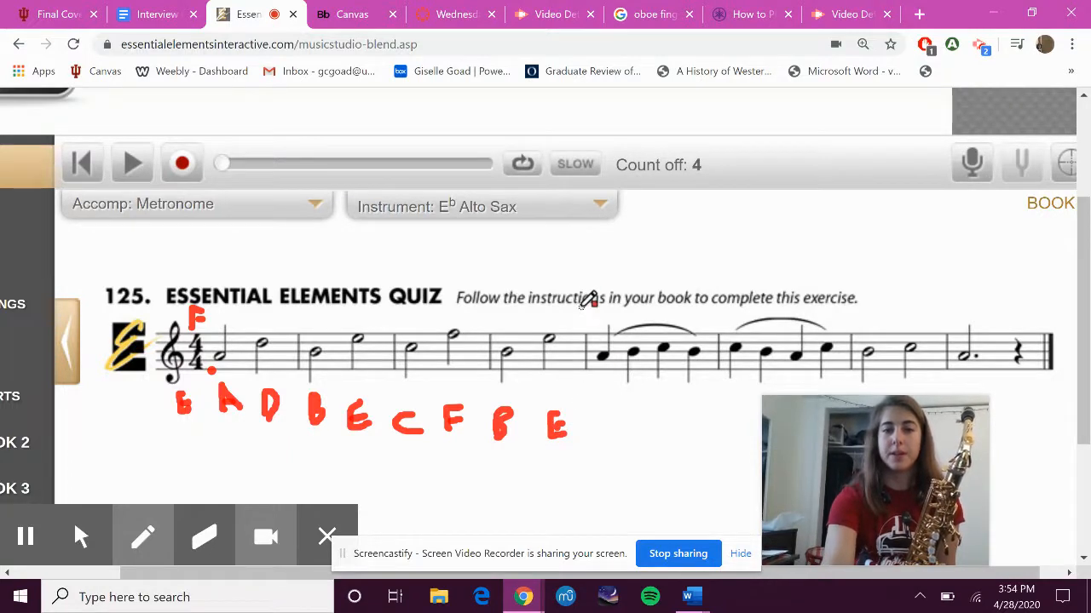
drag(584, 315, 586, 378)
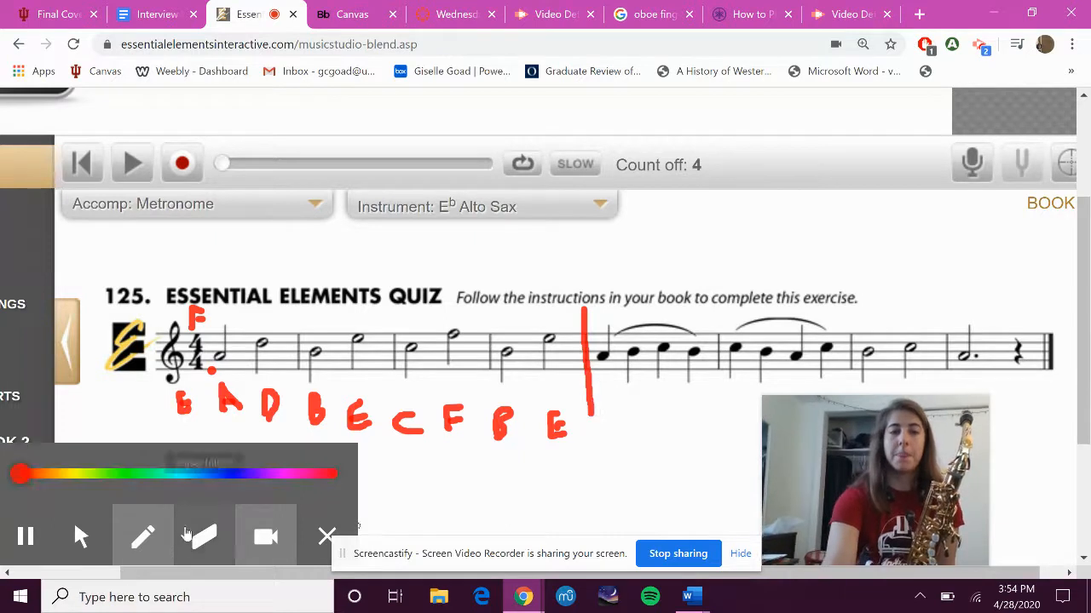
mouse_move(144, 535)
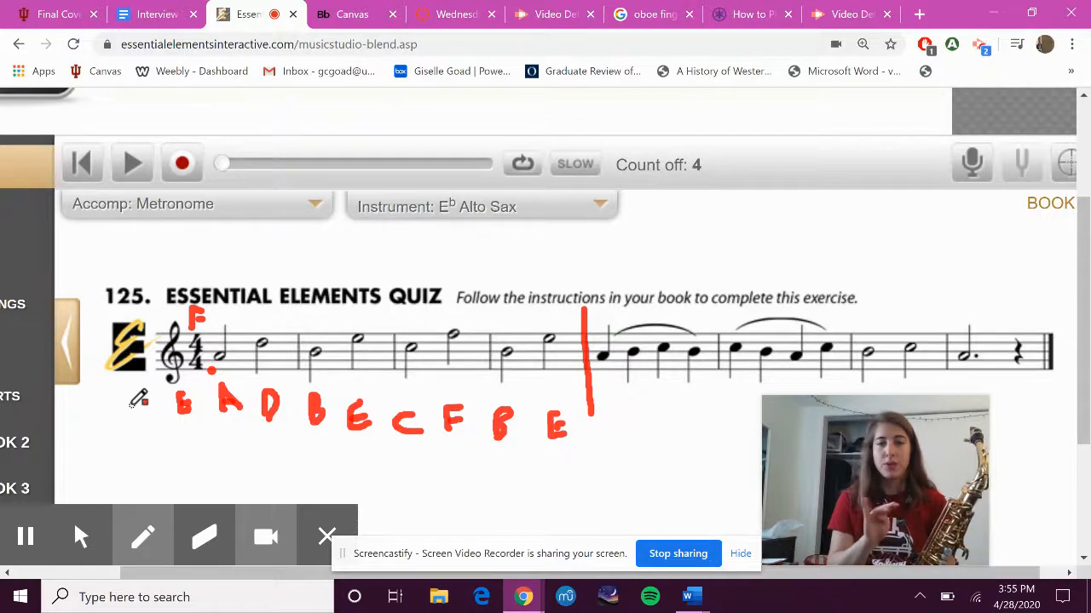
mouse_move(290, 343)
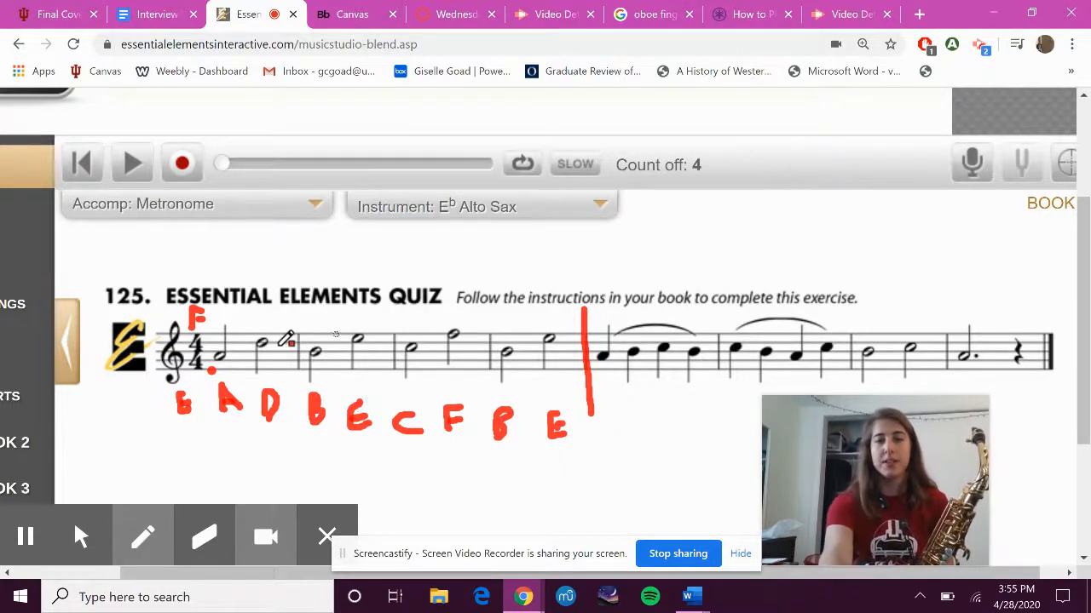
mouse_move(259, 339)
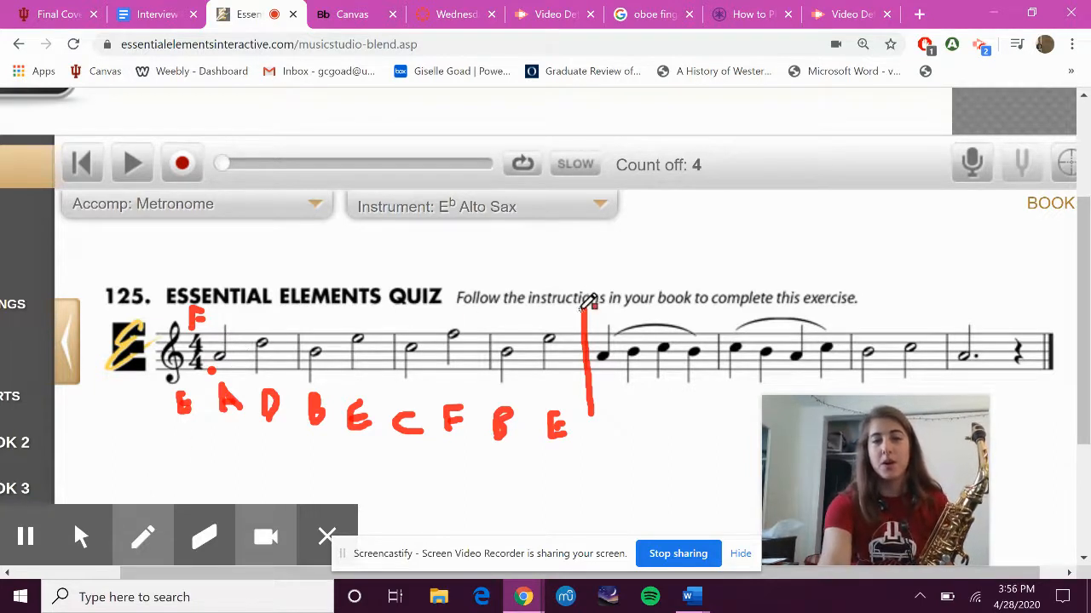
mouse_move(247, 344)
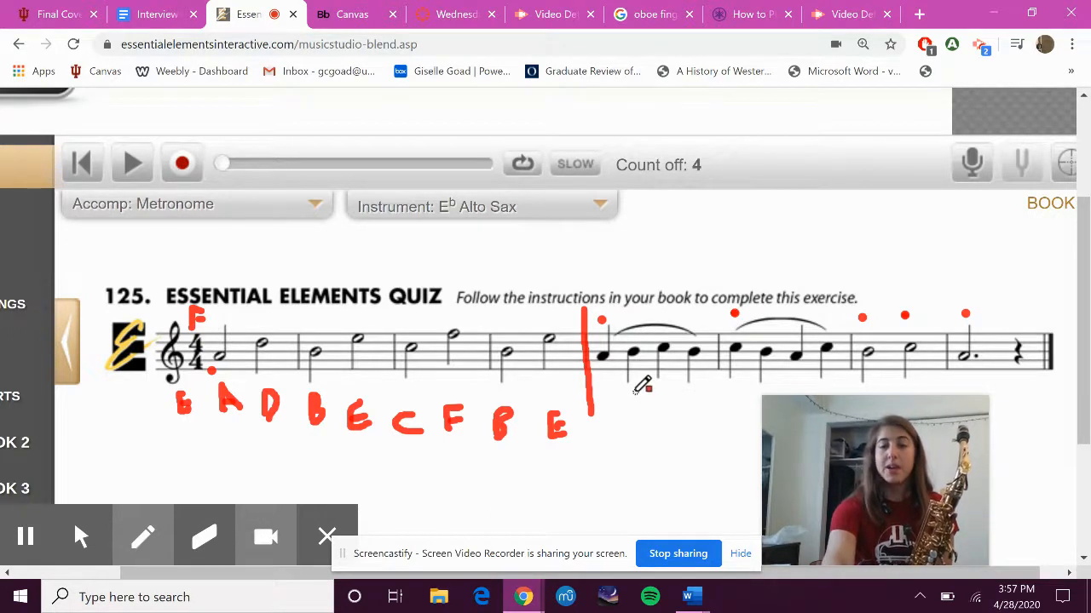
mouse_move(648, 349)
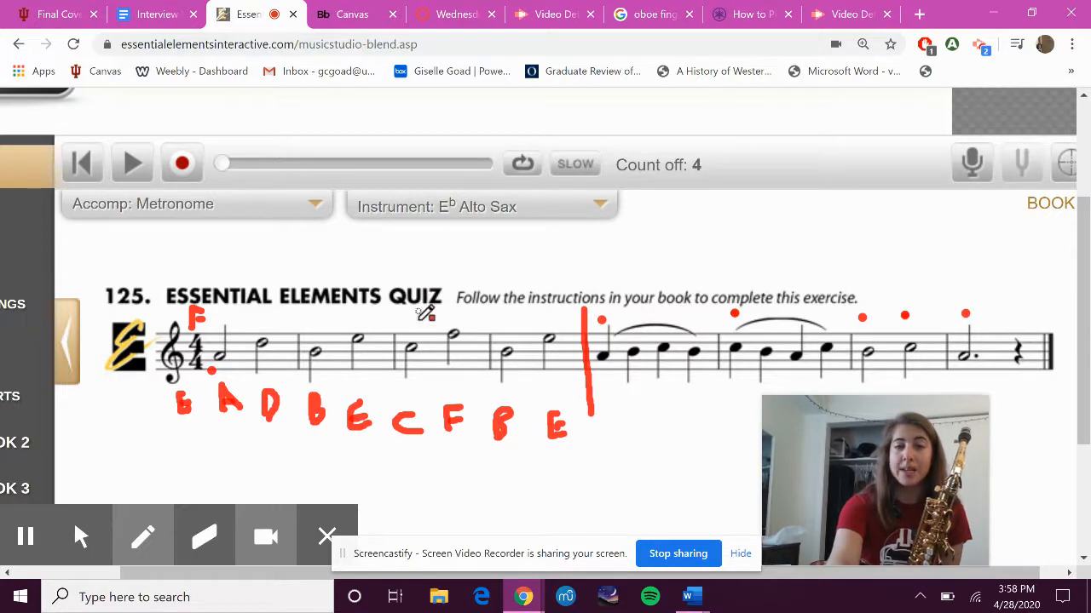
mouse_move(599, 324)
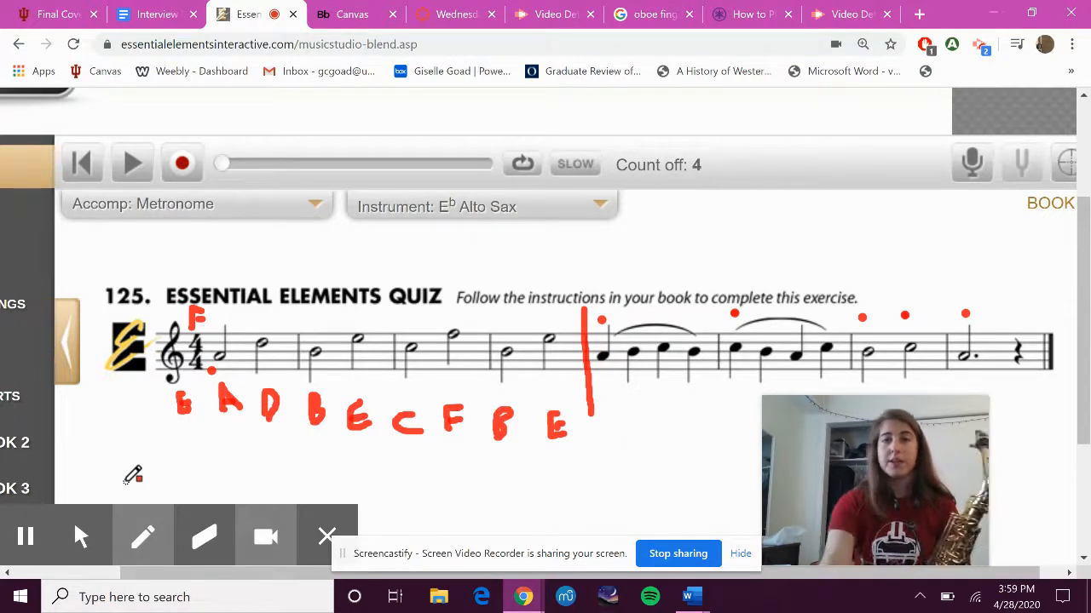
click(655, 14)
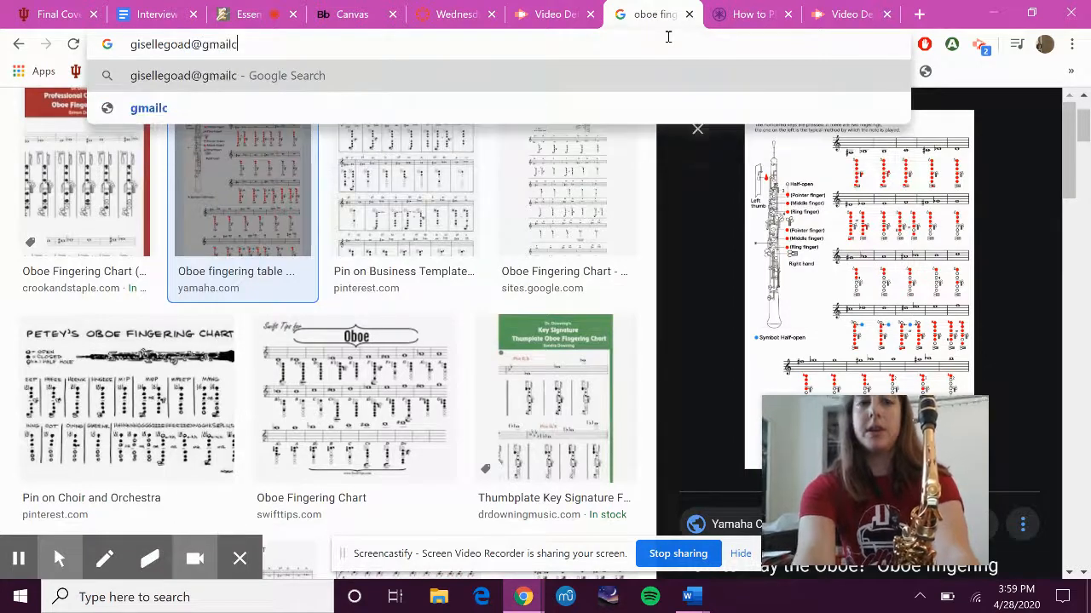
text(.com)
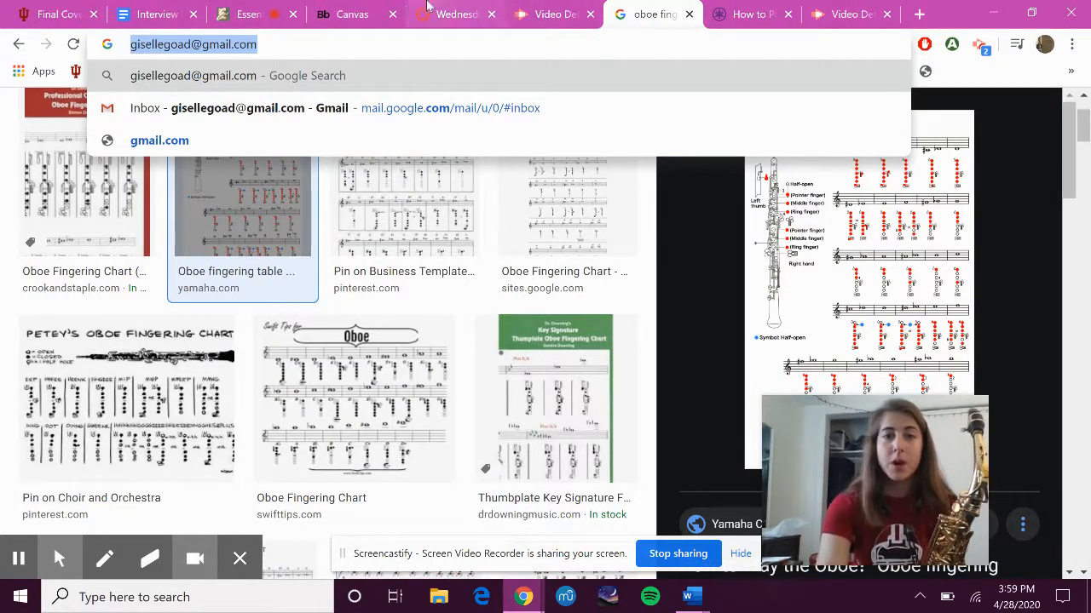
click(255, 14)
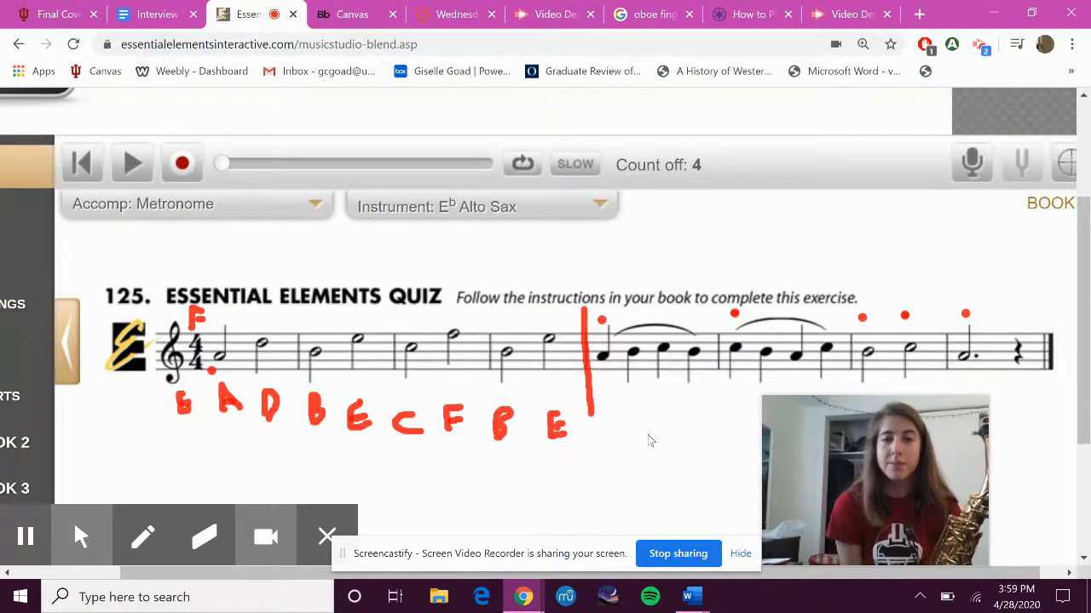
mouse_move(678, 481)
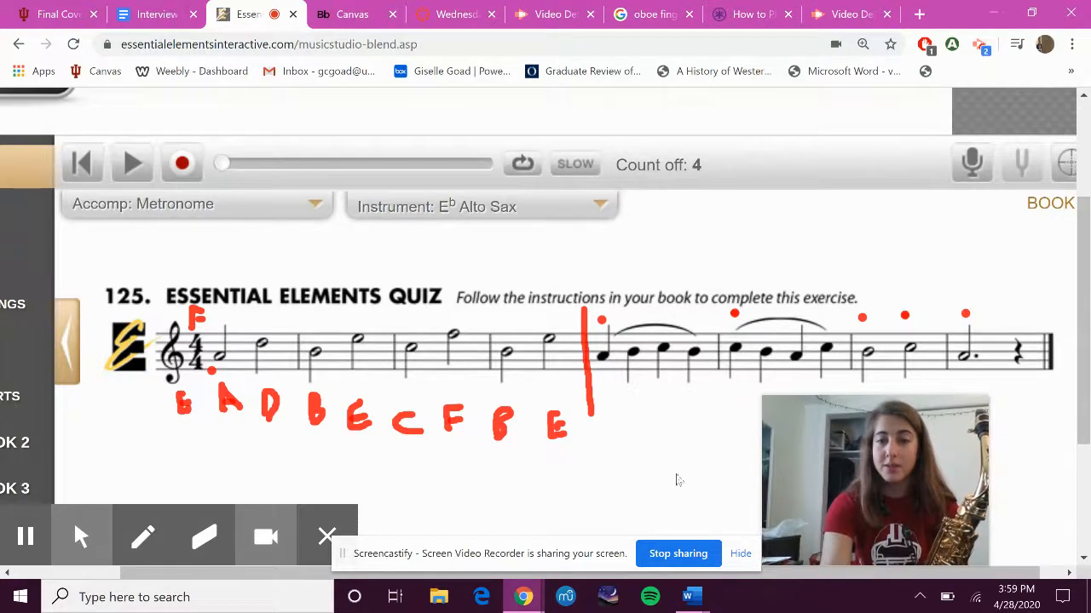